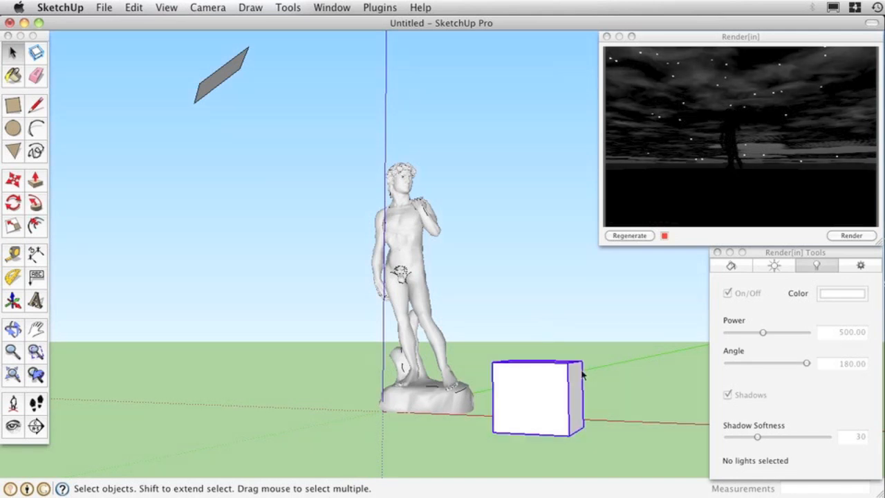
Enable the selected cube as a Render[in] light source.
{"action": "left_click", "coordinate": [386, 6]}
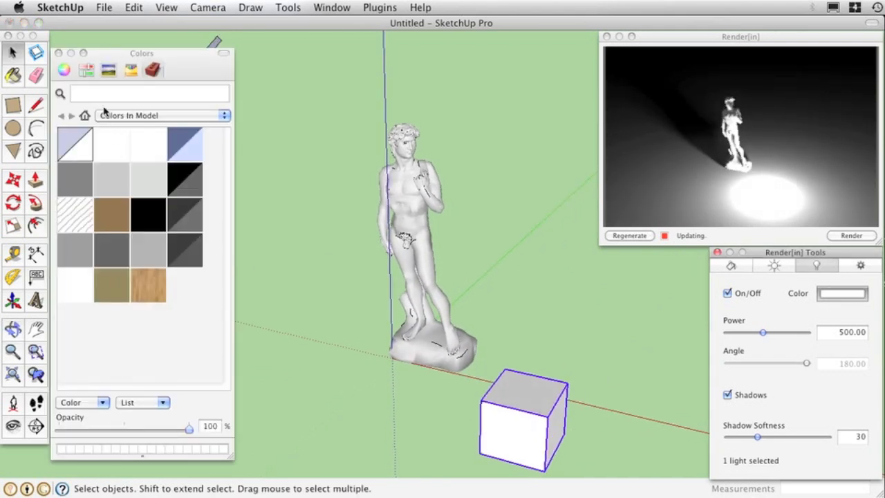
Tint the cube light pale yellow from the color wheel.
{"action": "left_click", "coordinate": [65, 69]}
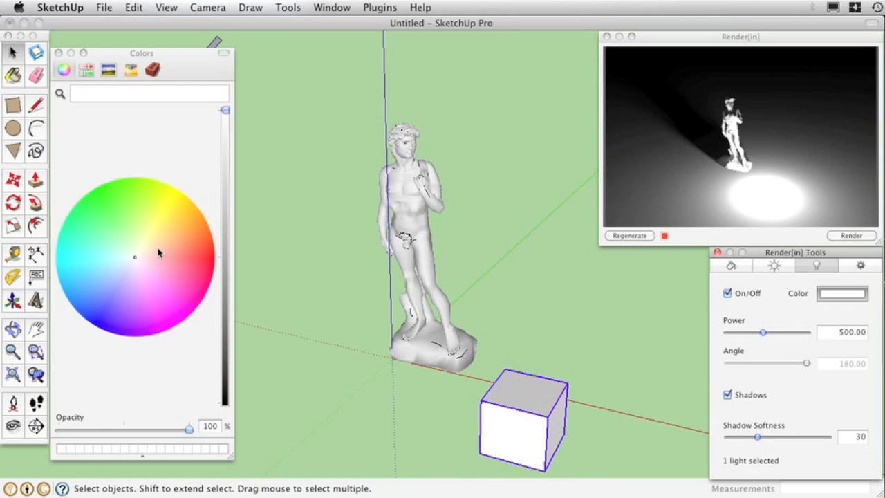
{"action": "left_click", "coordinate": [102, 209]}
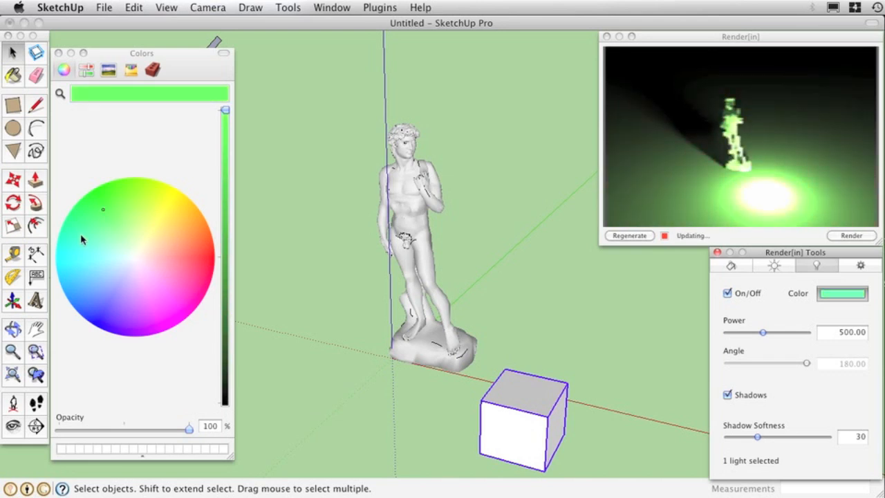
{"action": "left_click", "coordinate": [160, 238]}
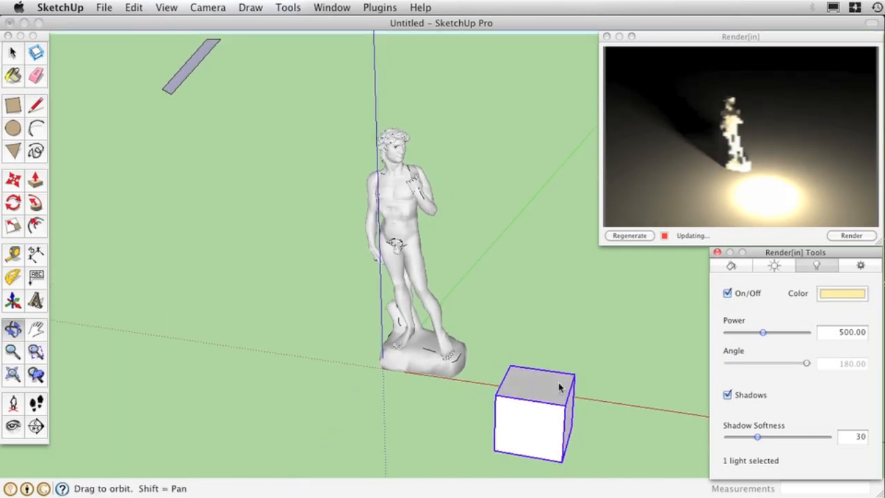
Adjust the cube light's power slider, comparing brightness before settling at about 13.73.
{"action": "left_click_drag", "start_coordinate": [763, 333], "coordinate": [744, 332]}
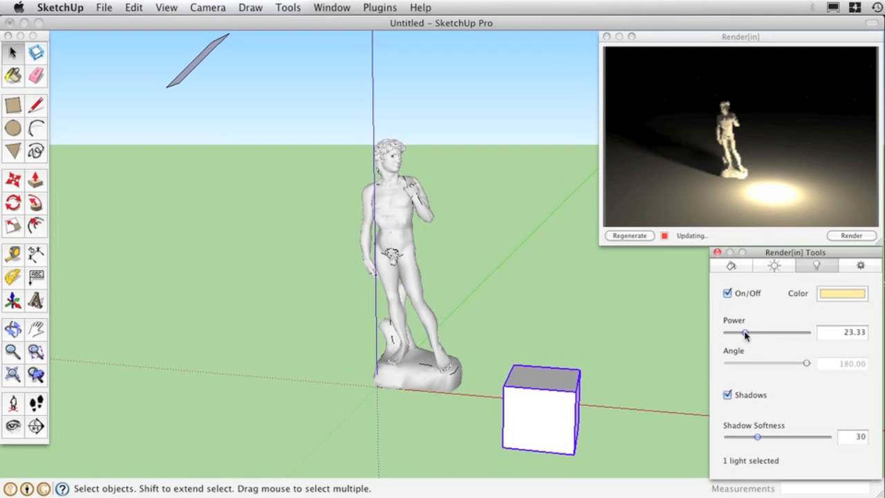
{"action": "left_click_drag", "start_coordinate": [744, 333], "coordinate": [732, 333]}
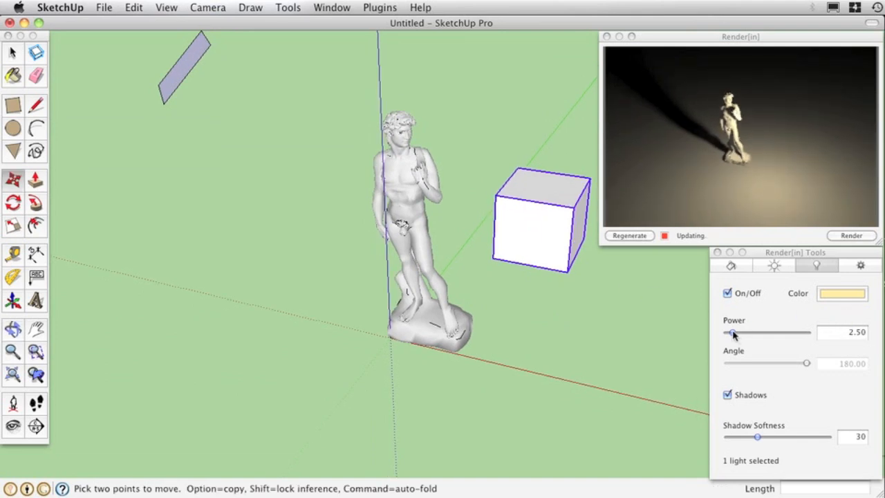
{"action": "left_click_drag", "start_coordinate": [731, 333], "coordinate": [756, 332]}
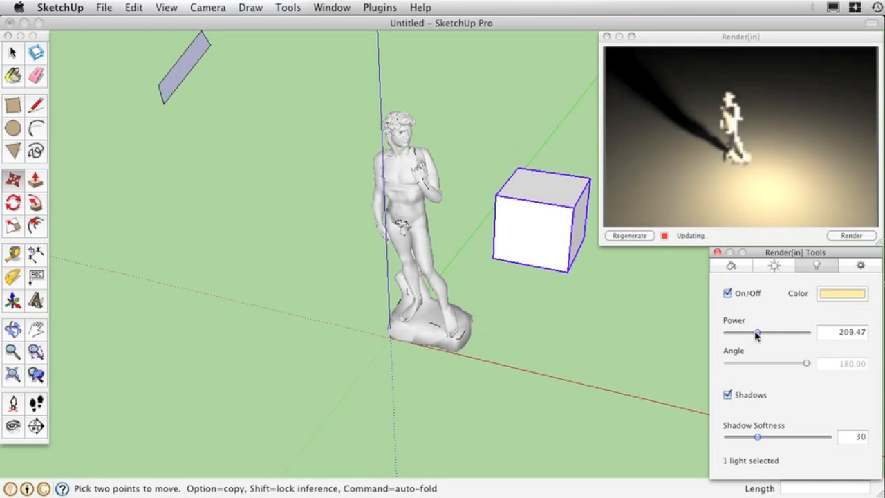
{"action": "left_click_drag", "start_coordinate": [755, 332], "coordinate": [742, 332]}
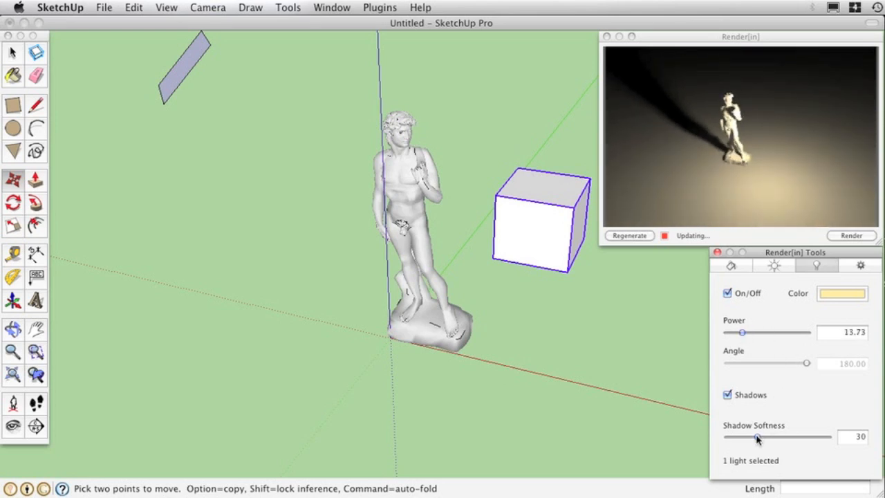
Try cube light shadow softness at 82, 0 and 30, then settle on 35.
{"action": "left_click_drag", "start_coordinate": [752, 437], "coordinate": [808, 437]}
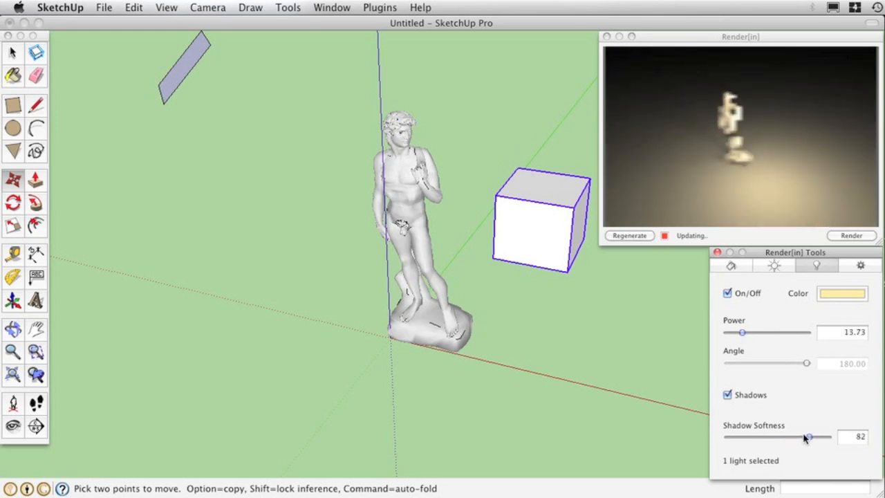
{"action": "left_click_drag", "start_coordinate": [802, 437], "coordinate": [730, 436]}
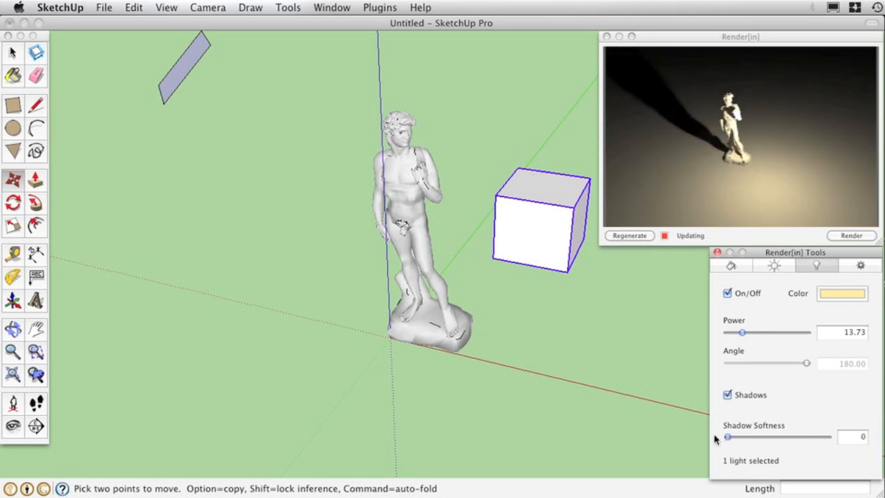
{"action": "left_click_drag", "start_coordinate": [725, 436], "coordinate": [758, 437]}
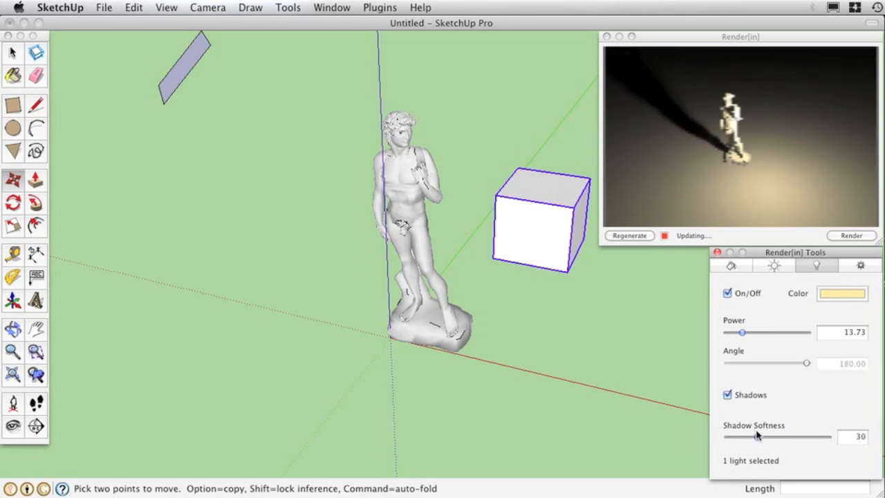
{"action": "left_click_drag", "start_coordinate": [751, 437], "coordinate": [764, 437]}
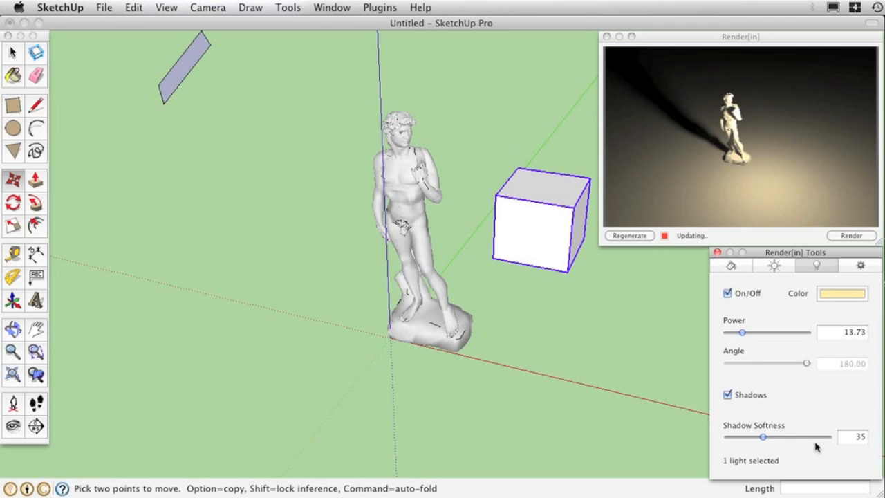
{"action": "left_click", "coordinate": [727, 294]}
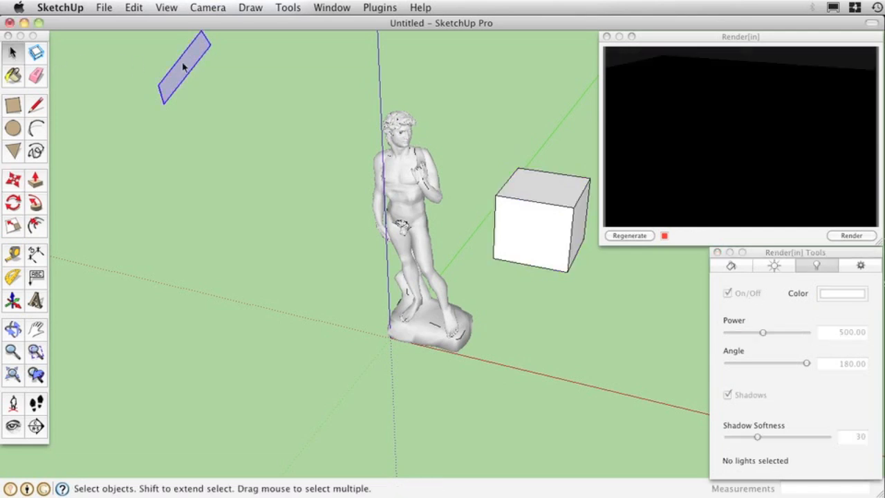
Make the selected flat plane a Render[in] light from the Plugins menu.
{"action": "left_click", "coordinate": [380, 7]}
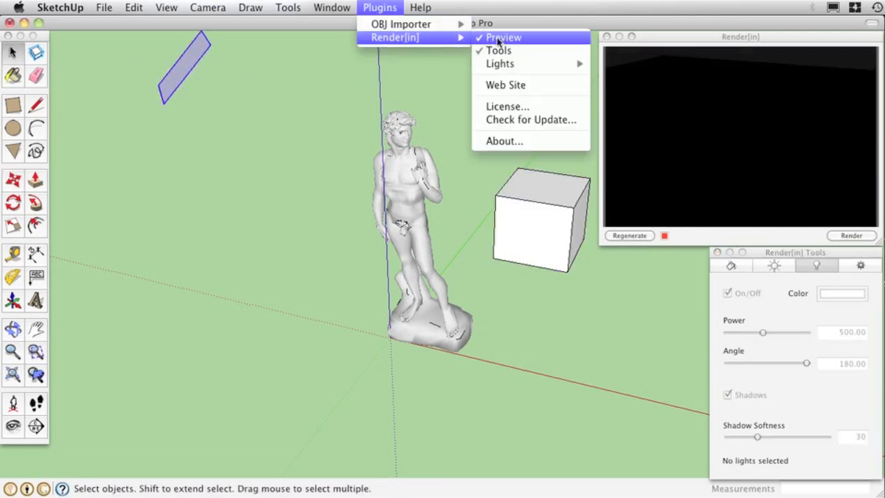
{"action": "left_click", "coordinate": [505, 38]}
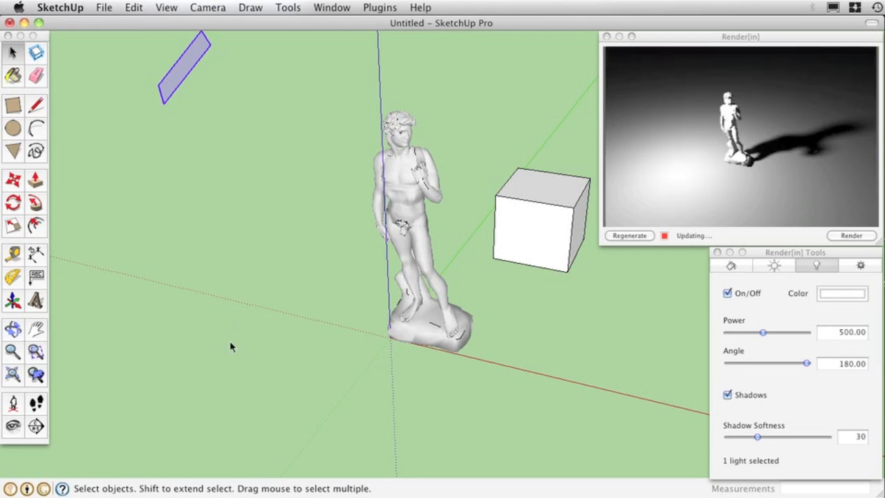
Narrow the plane light's beam angle from 180 to about 61.
{"action": "left_click_drag", "start_coordinate": [807, 363], "coordinate": [769, 363]}
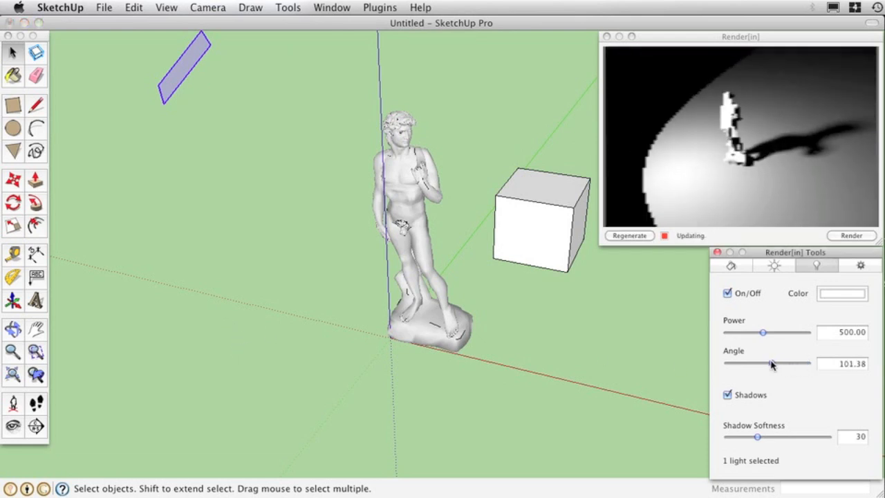
{"action": "left_click_drag", "start_coordinate": [772, 363], "coordinate": [756, 363]}
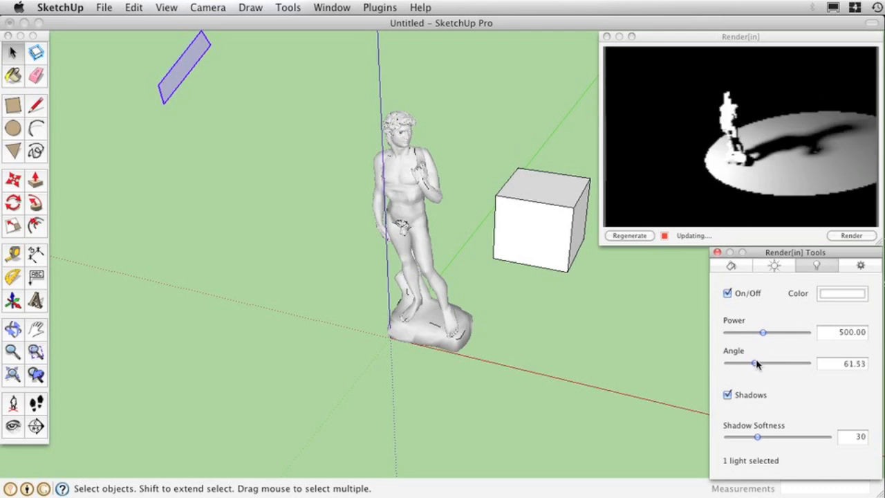
{"action": "left_click_drag", "start_coordinate": [756, 362], "coordinate": [758, 362]}
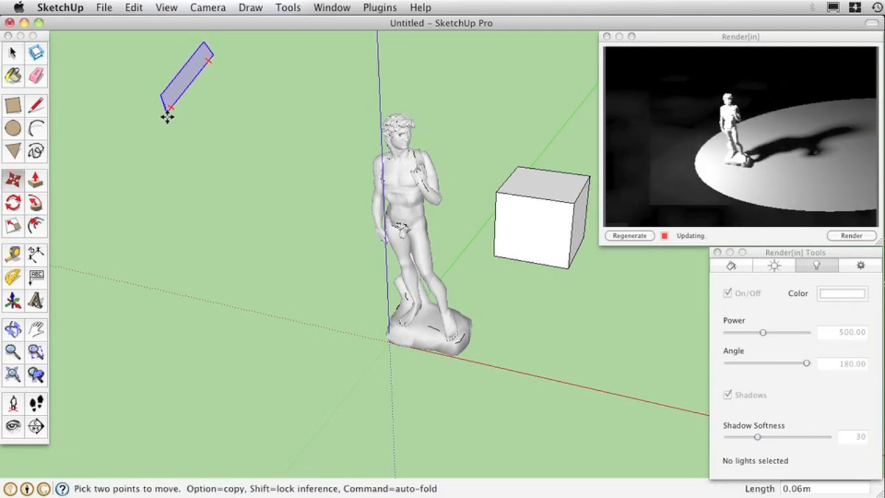
Move the plane spotlight right, set its angle to about 68 and power toward 52.
{"action": "left_click_drag", "start_coordinate": [168, 116], "coordinate": [175, 164]}
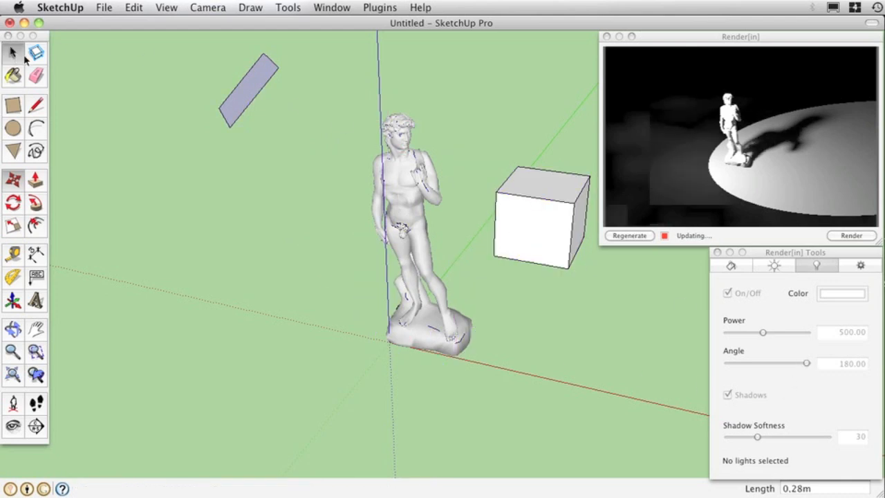
{"action": "left_click_drag", "start_coordinate": [804, 363], "coordinate": [758, 363]}
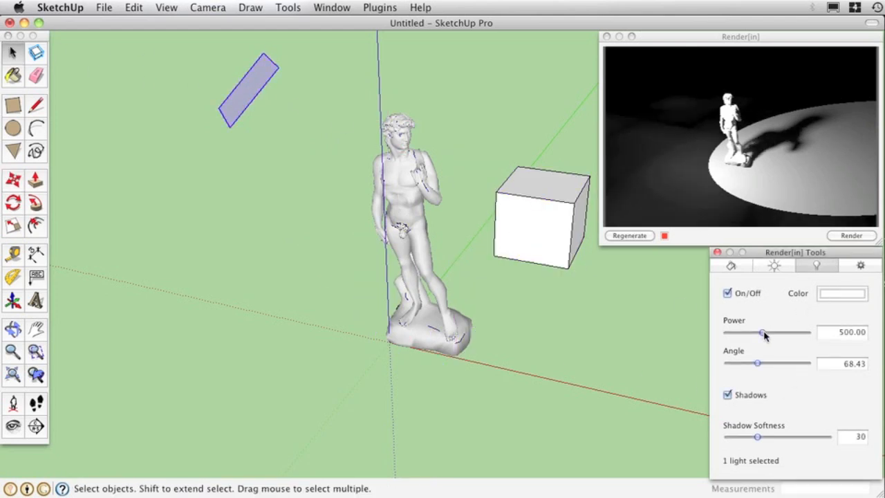
{"action": "left_click_drag", "start_coordinate": [762, 333], "coordinate": [753, 333]}
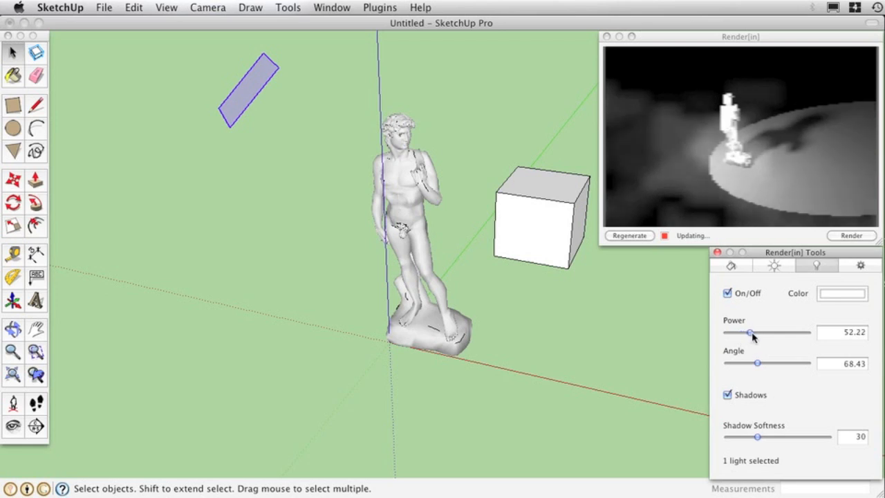